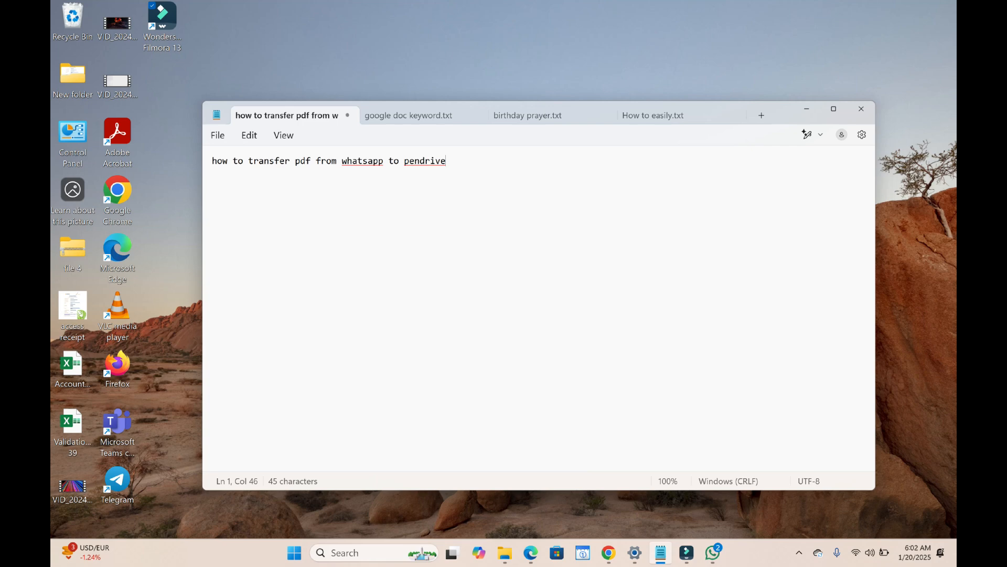
- Bring up WhatsApp from the taskbar to reach the My Airtel Line chat with Book2.pdf
click(712, 552)
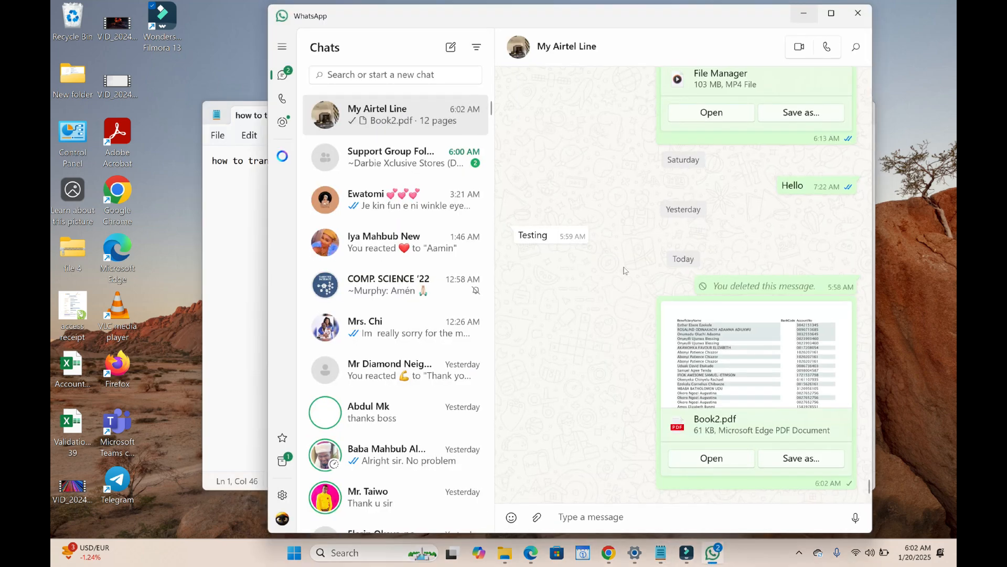
mouse_move(600, 279)
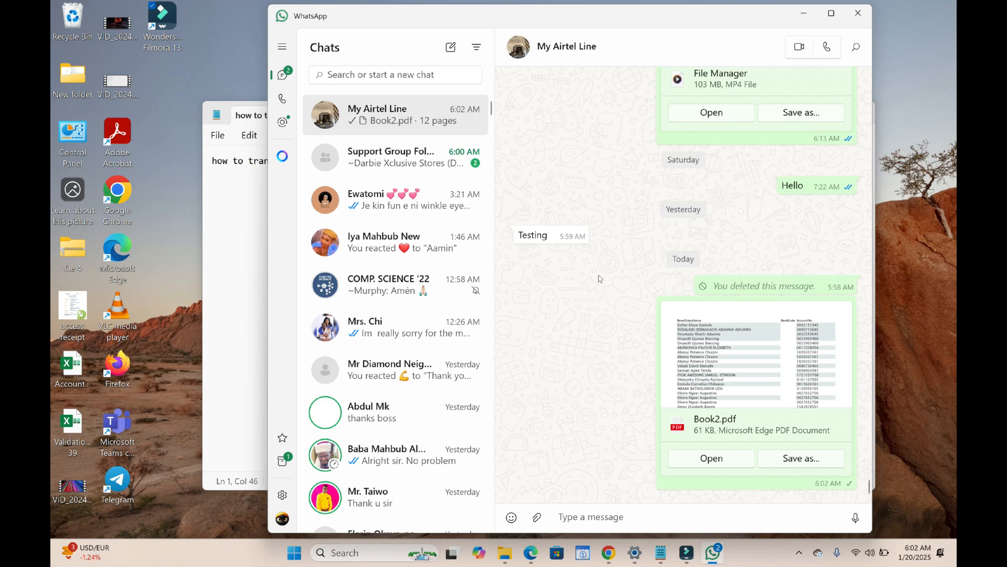
mouse_move(598, 288)
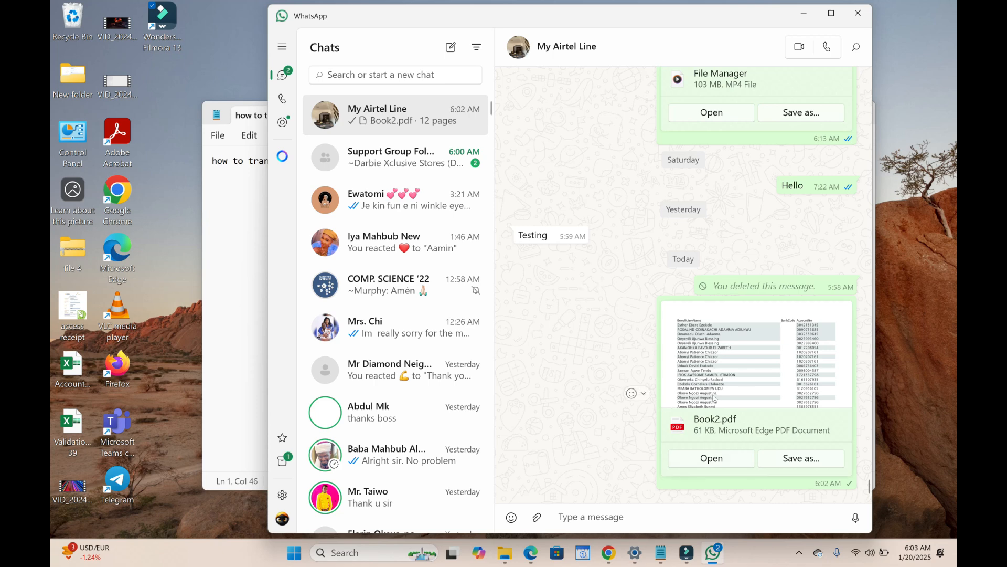
mouse_move(750, 501)
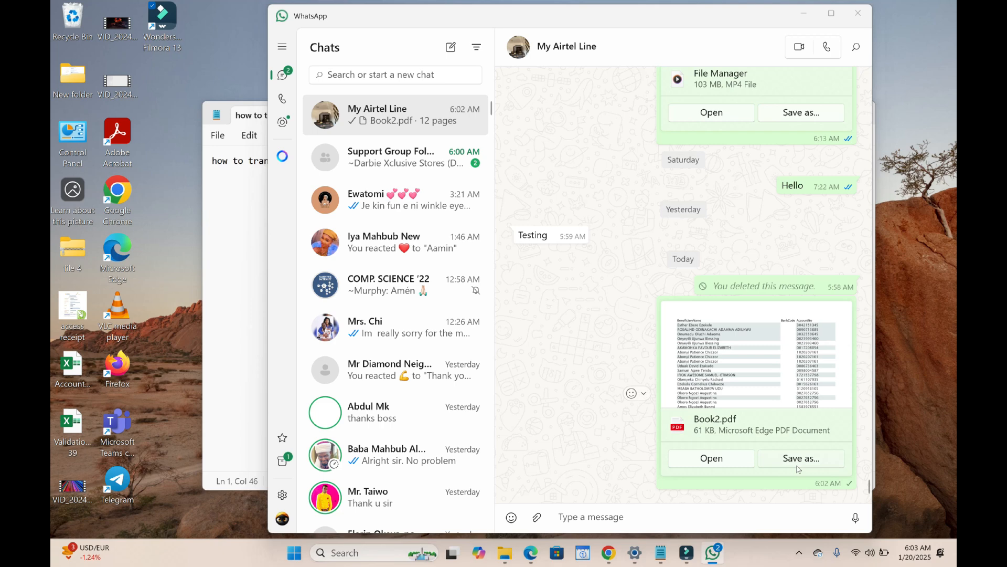
- Save the Book2.pdf attachment to the Desktop as Book2 via Save as
click(801, 458)
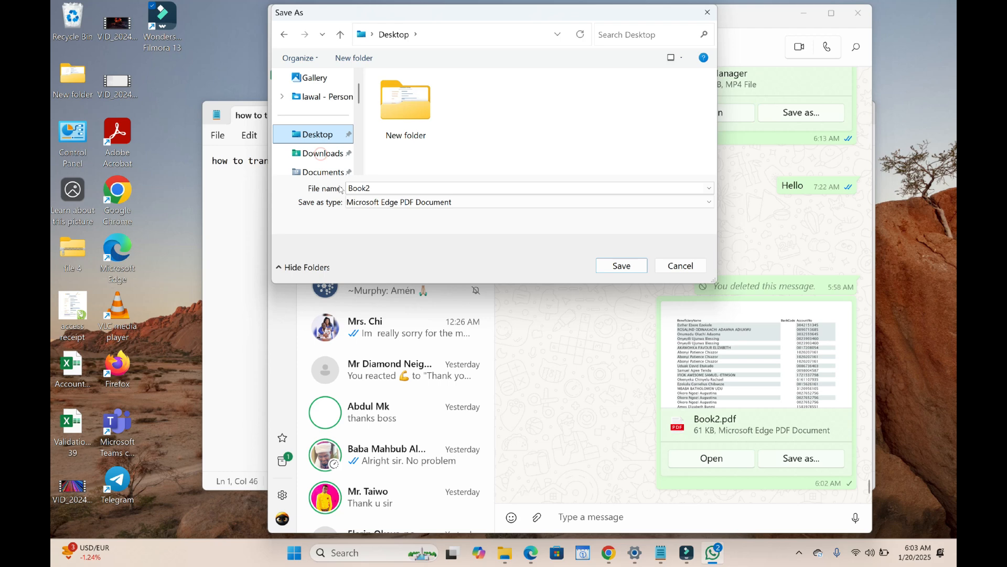
click(622, 265)
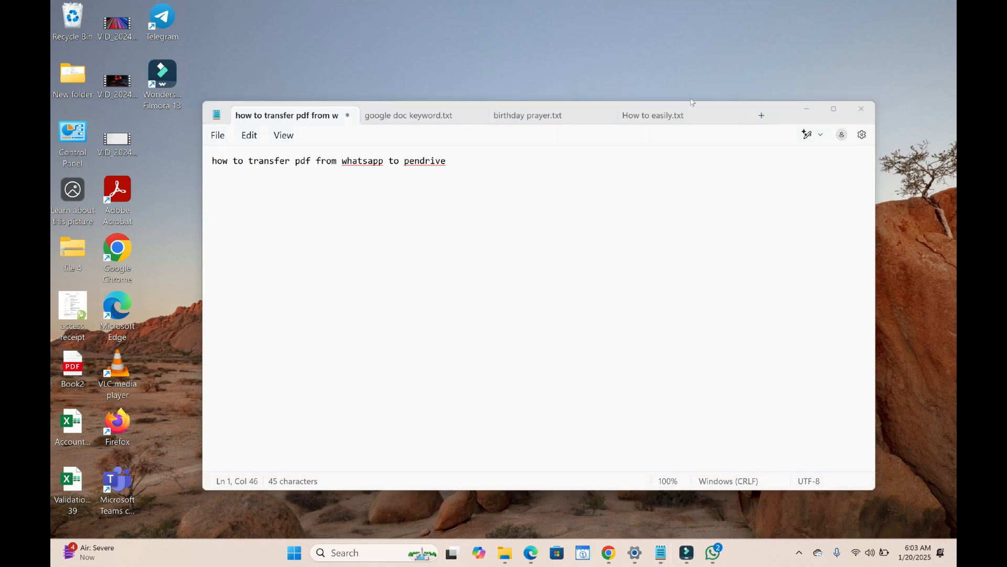
mouse_move(806, 108)
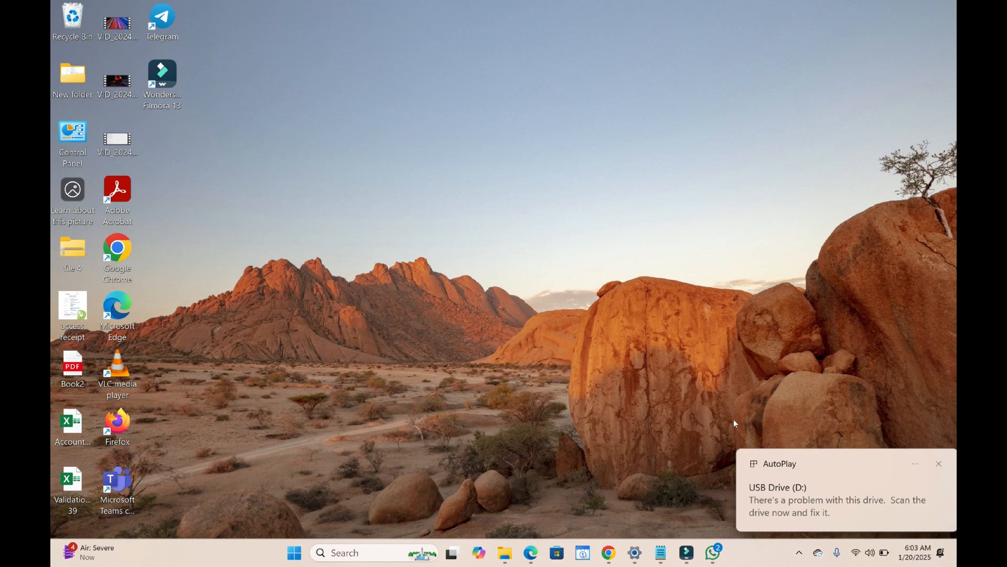
mouse_move(51, 465)
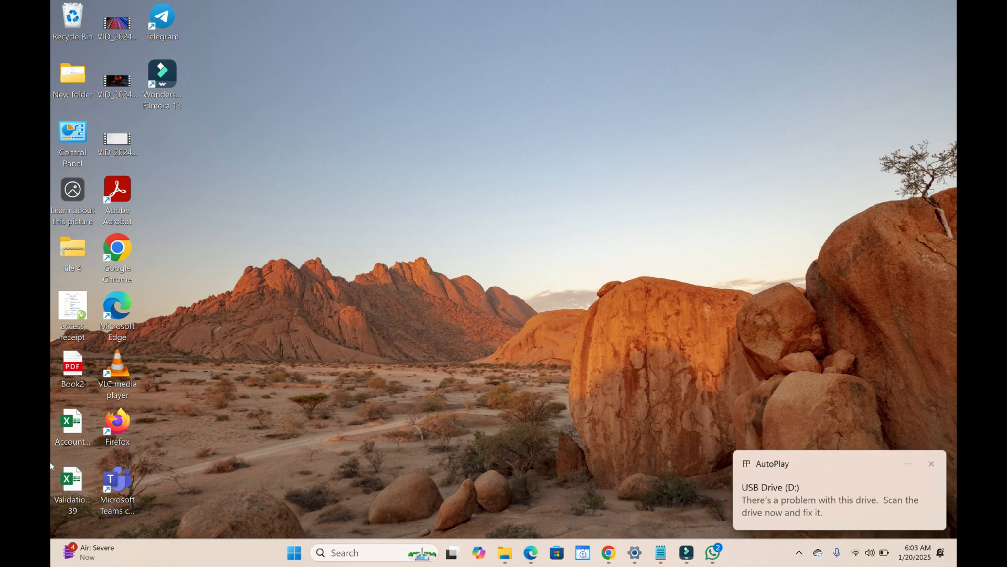
- Dismiss the USB AutoPlay notification and open USB Drive (D:) in File Explorer
click(932, 464)
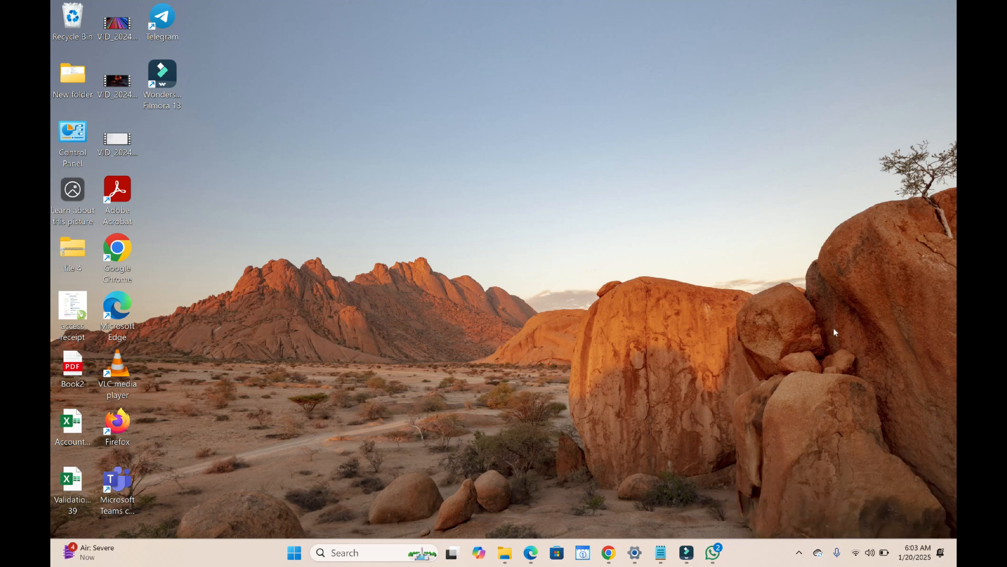
click(506, 552)
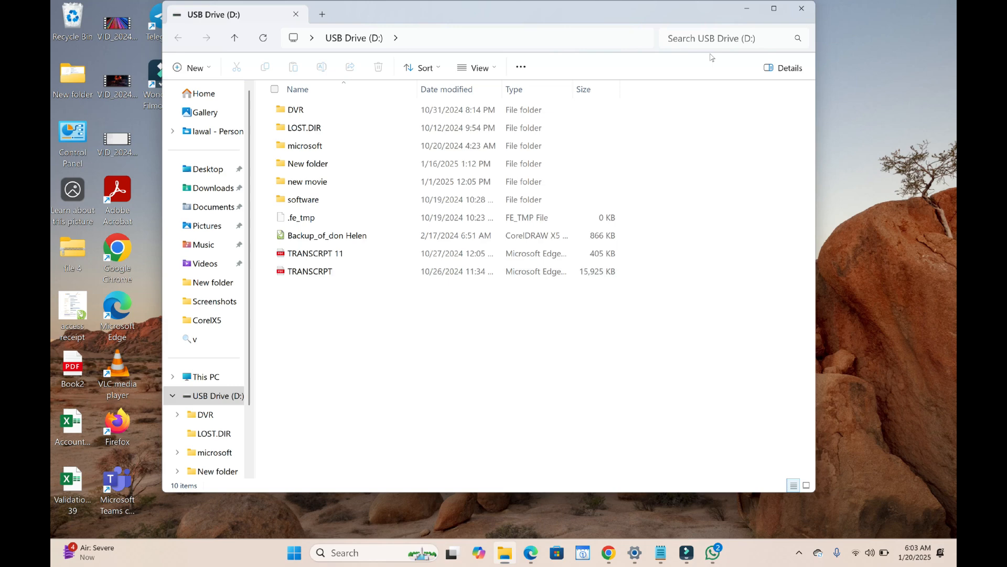
- Minimize the File Explorer window to reveal the Book2 PDF on the desktop
click(801, 9)
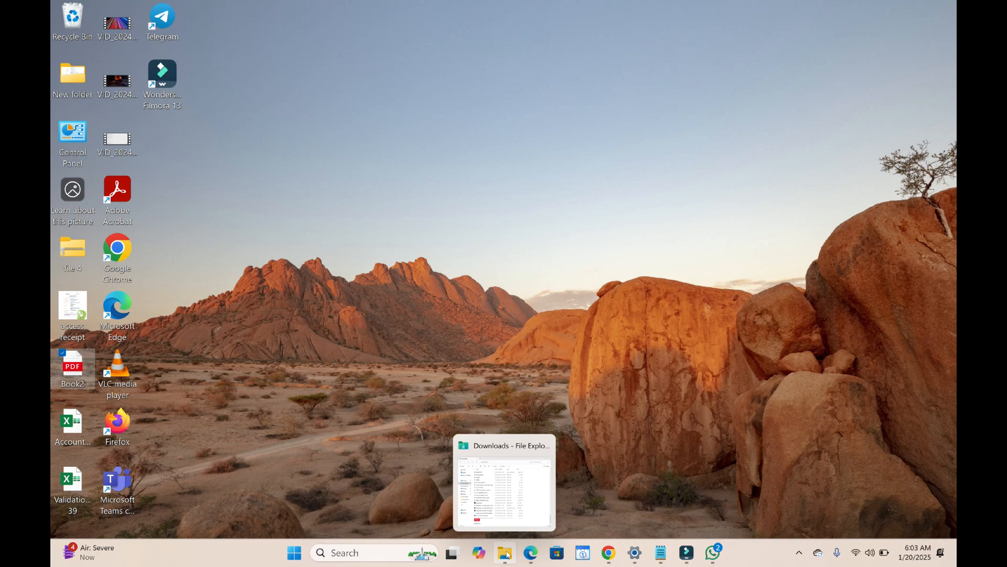
- Restore File Explorer, go to This PC, and open USB Drive (D:)
click(504, 551)
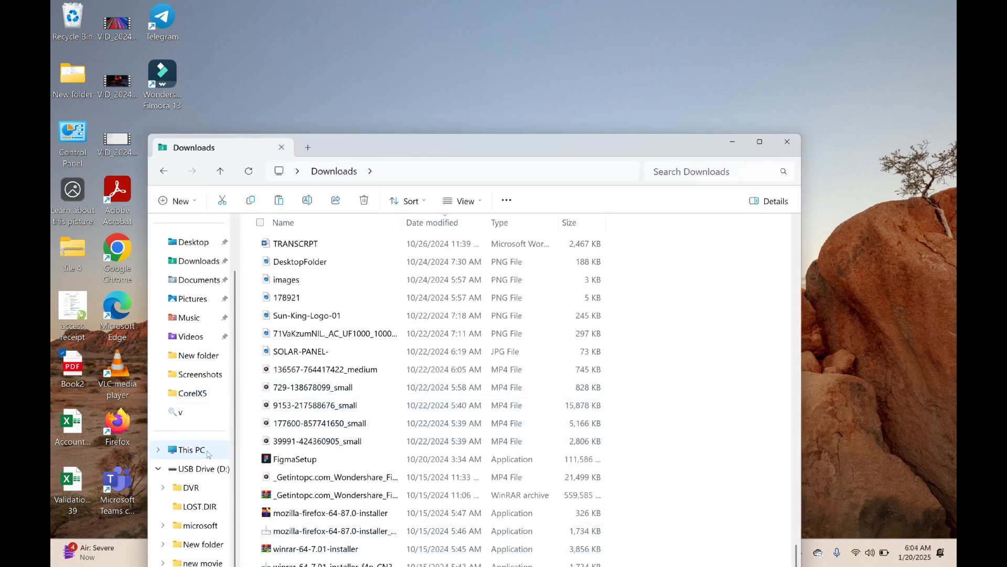
click(188, 449)
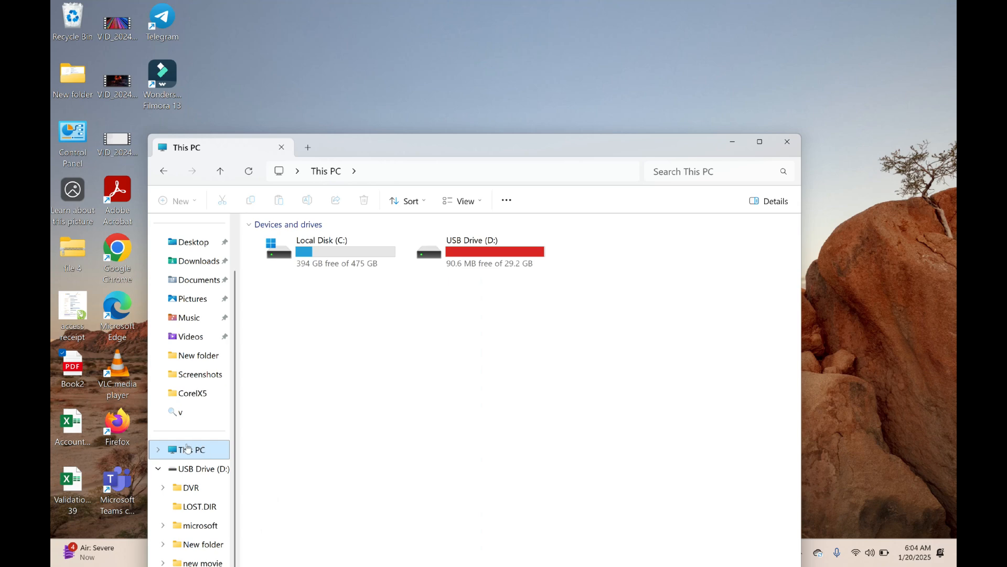
mouse_move(197, 450)
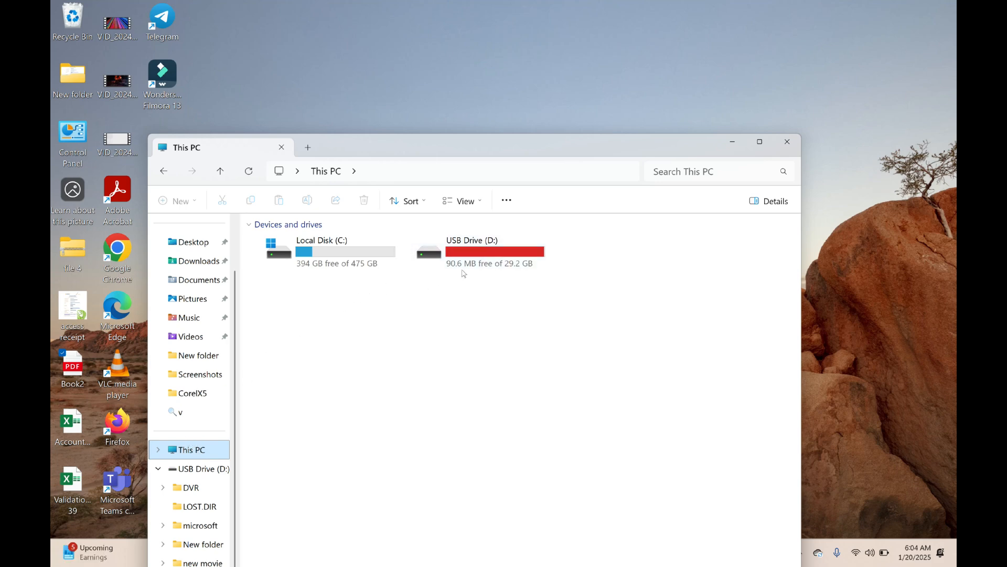
mouse_move(491, 252)
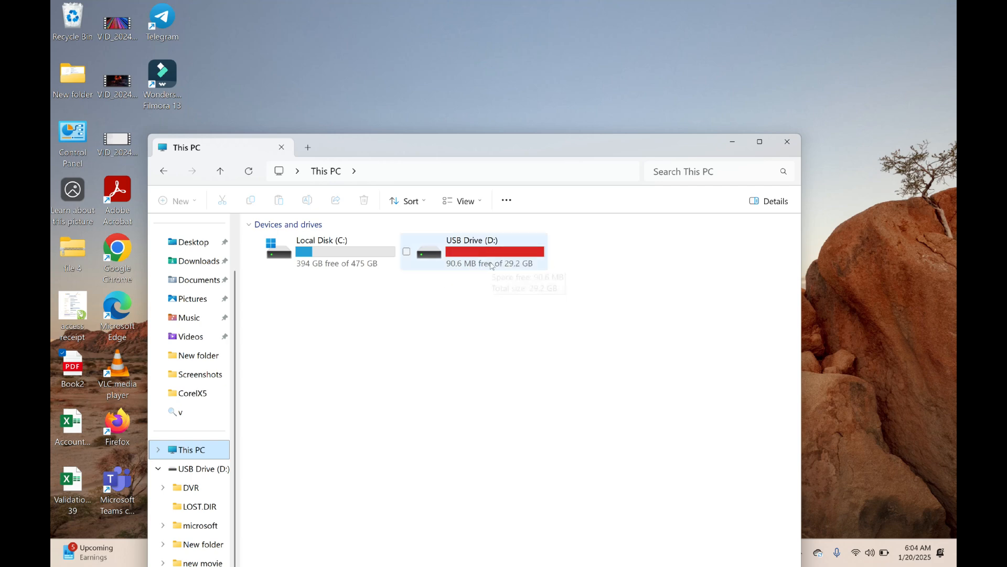
double_click(492, 252)
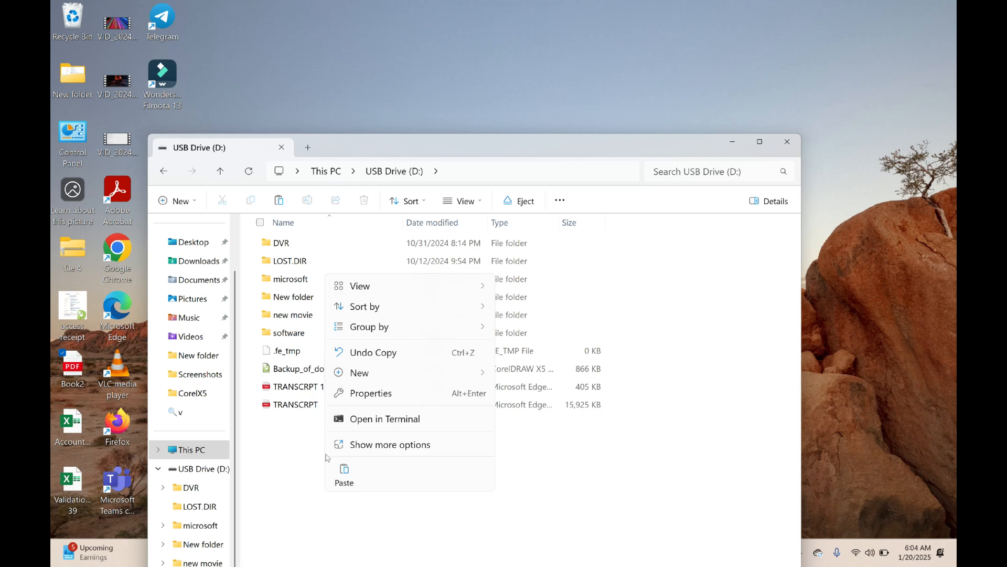
mouse_move(352, 473)
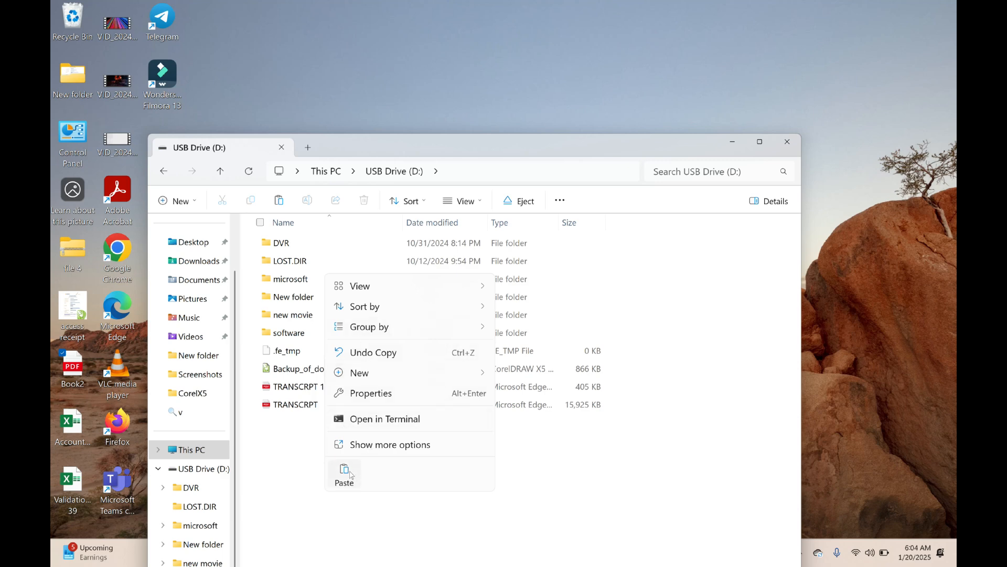
- Paste the copied Book2 PDF into the USB Drive (D:) folder
click(345, 474)
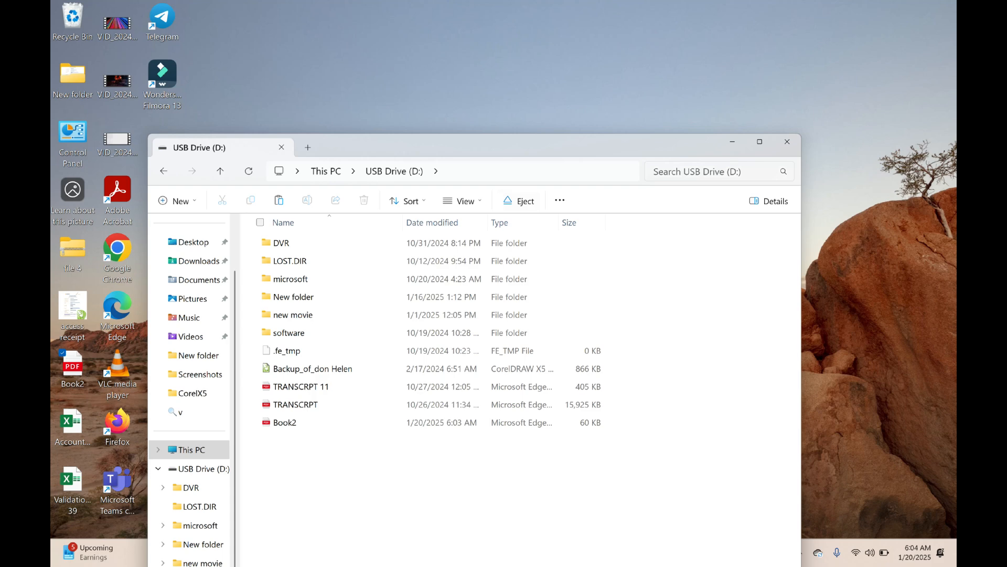
mouse_move(749, 144)
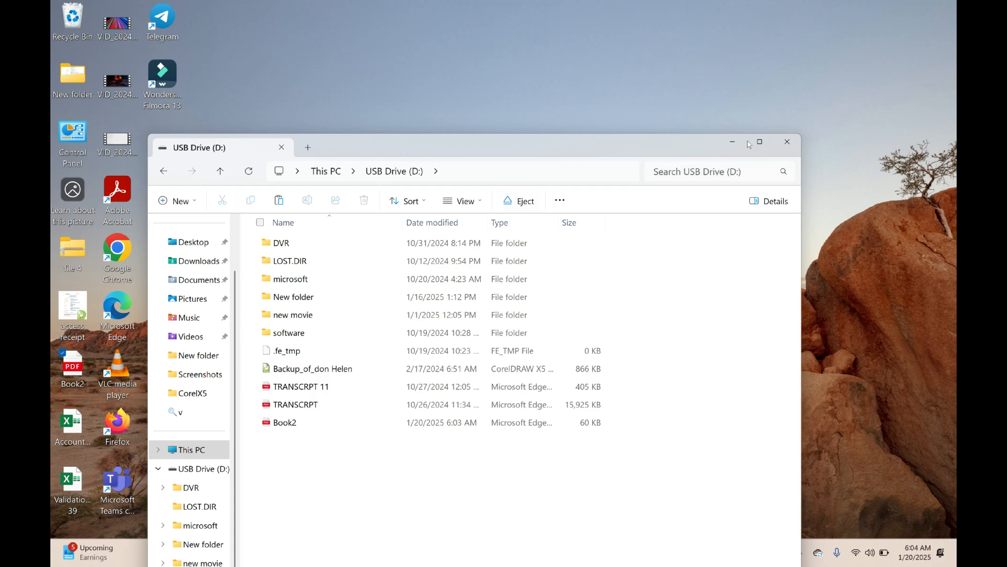